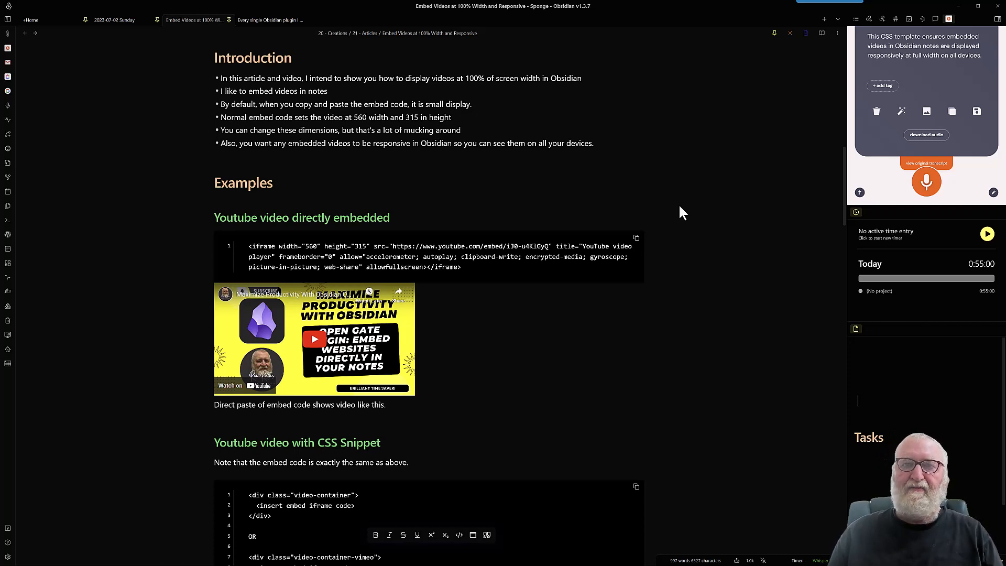
mouse_move(687, 216)
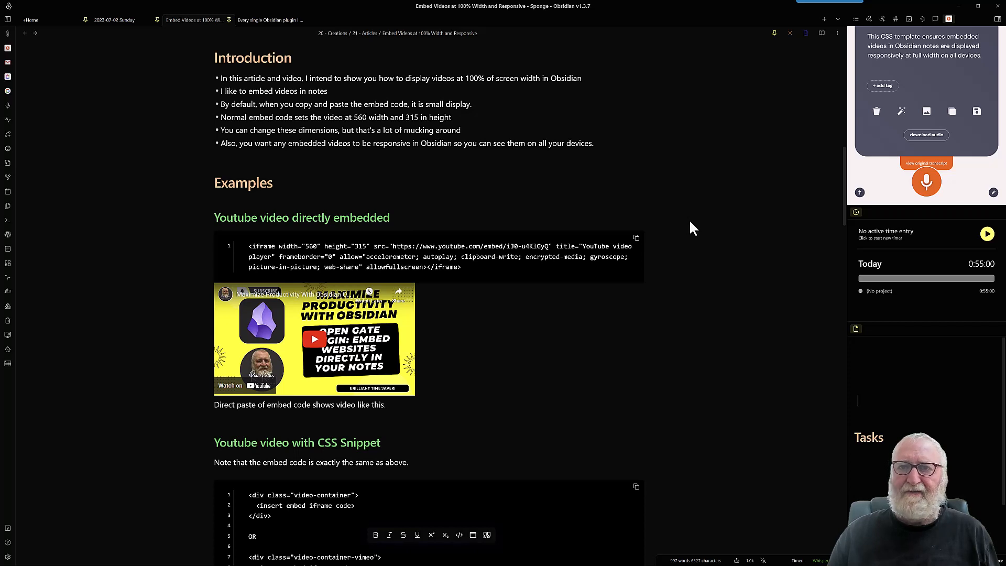
mouse_move(680, 302)
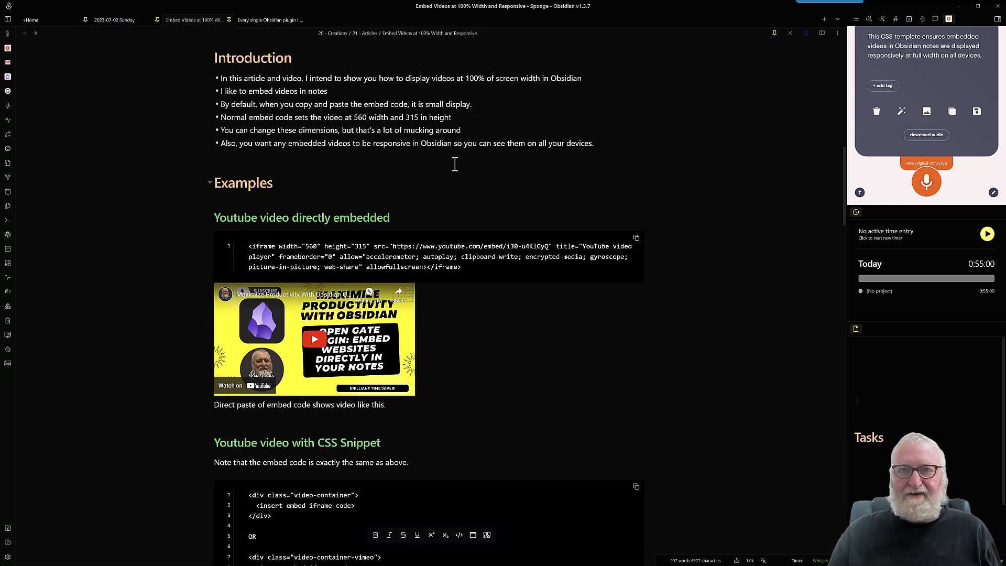
mouse_move(473, 179)
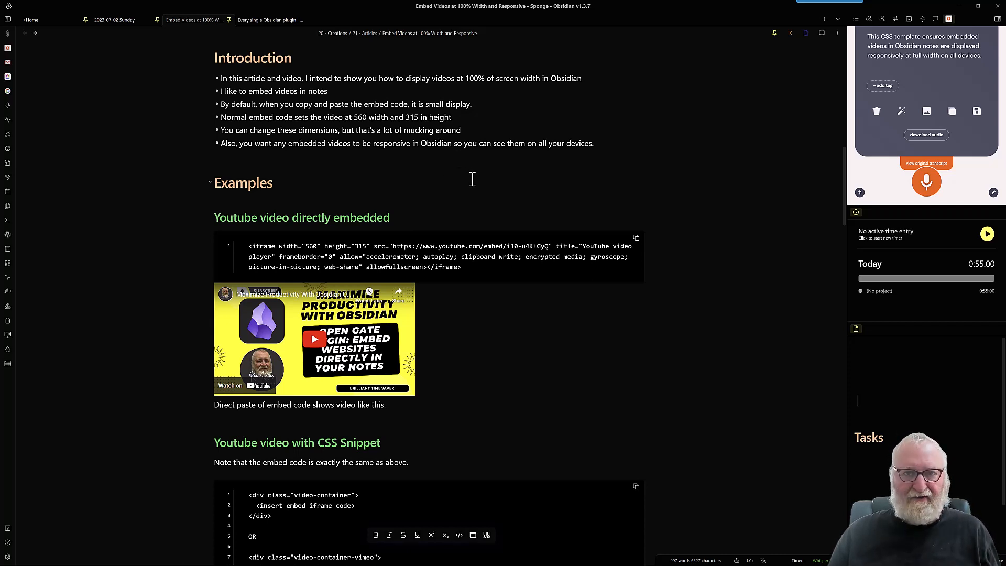
mouse_move(396, 187)
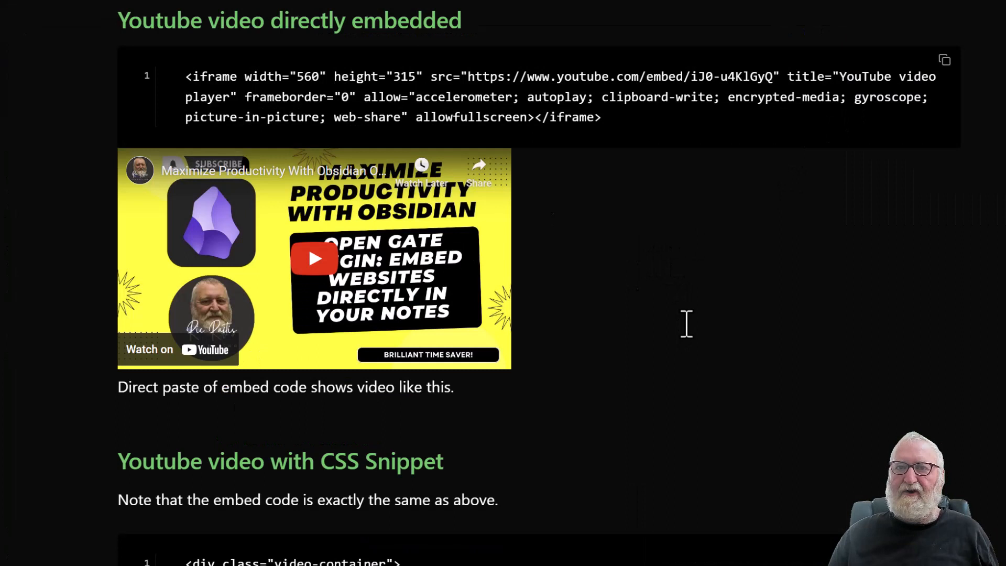
mouse_move(679, 332)
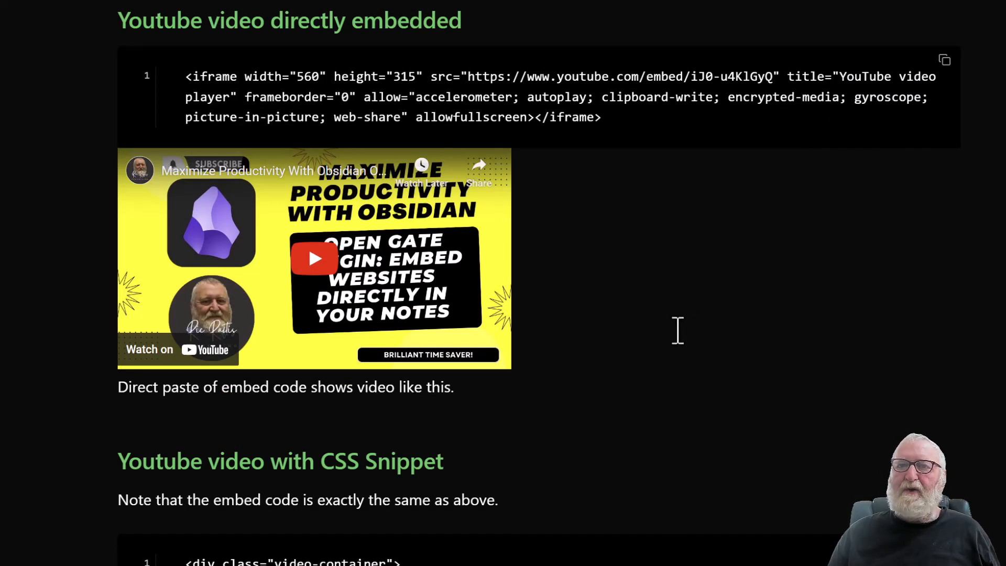
mouse_move(660, 125)
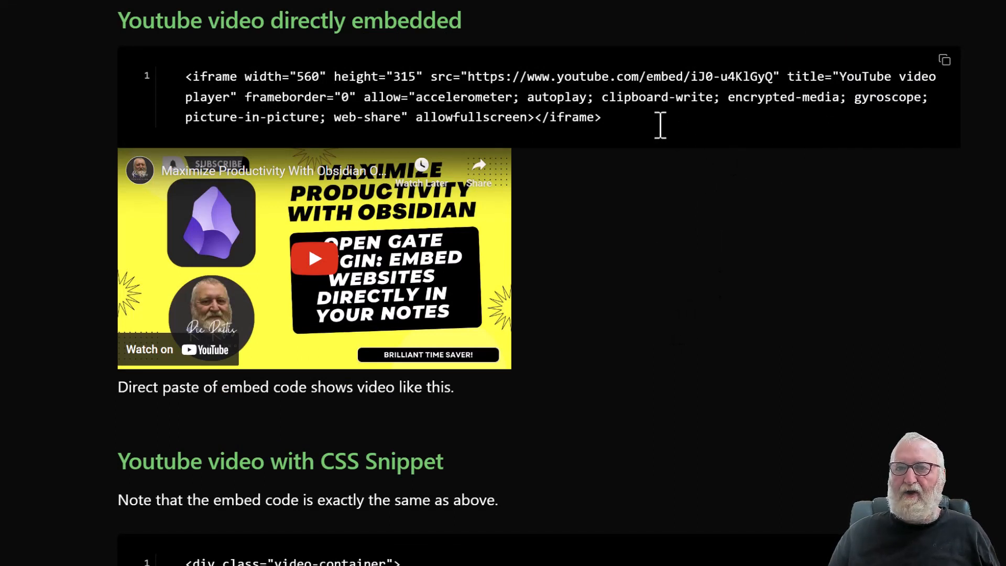
mouse_move(618, 131)
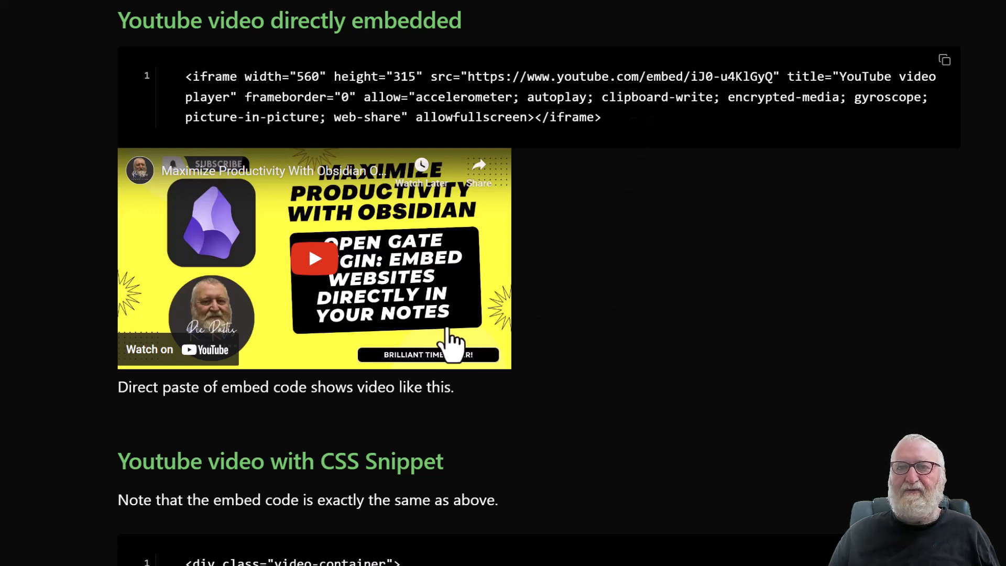
mouse_move(564, 301)
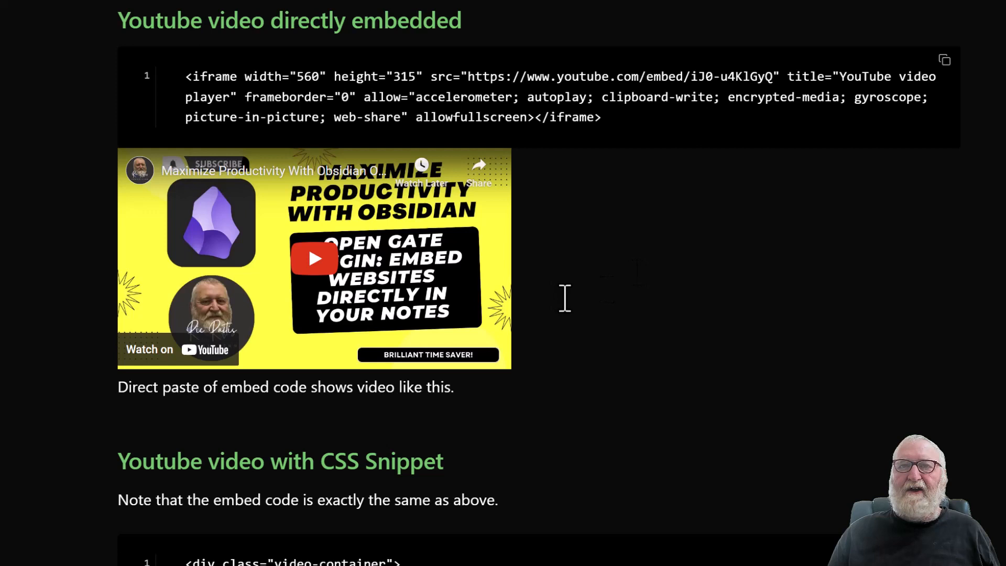
mouse_move(754, 307)
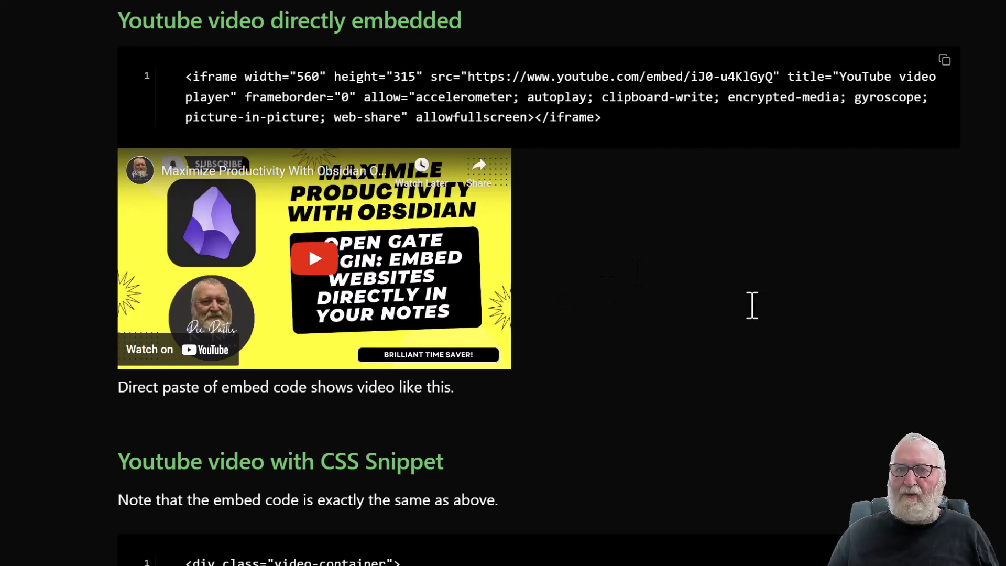
mouse_move(740, 308)
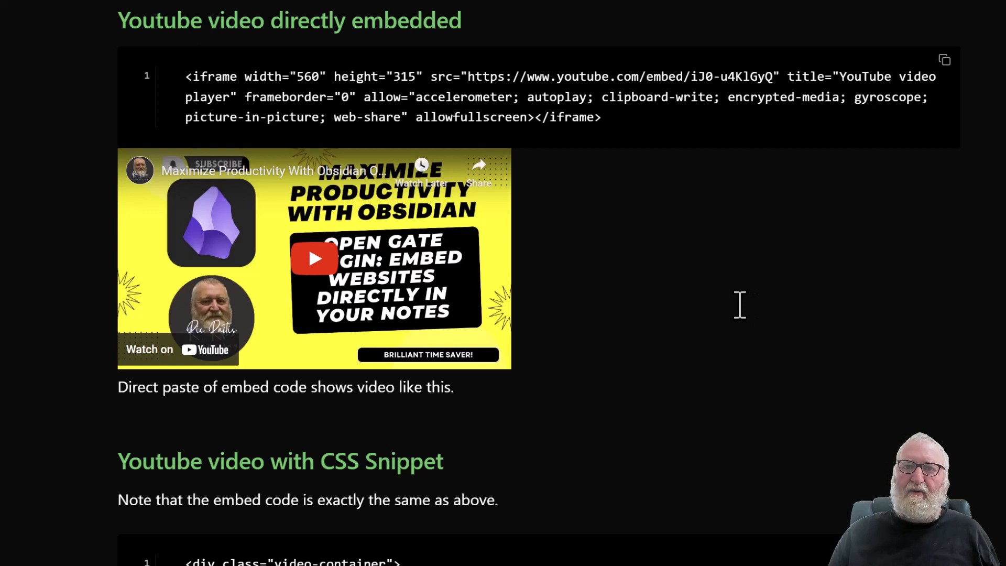
mouse_move(742, 294)
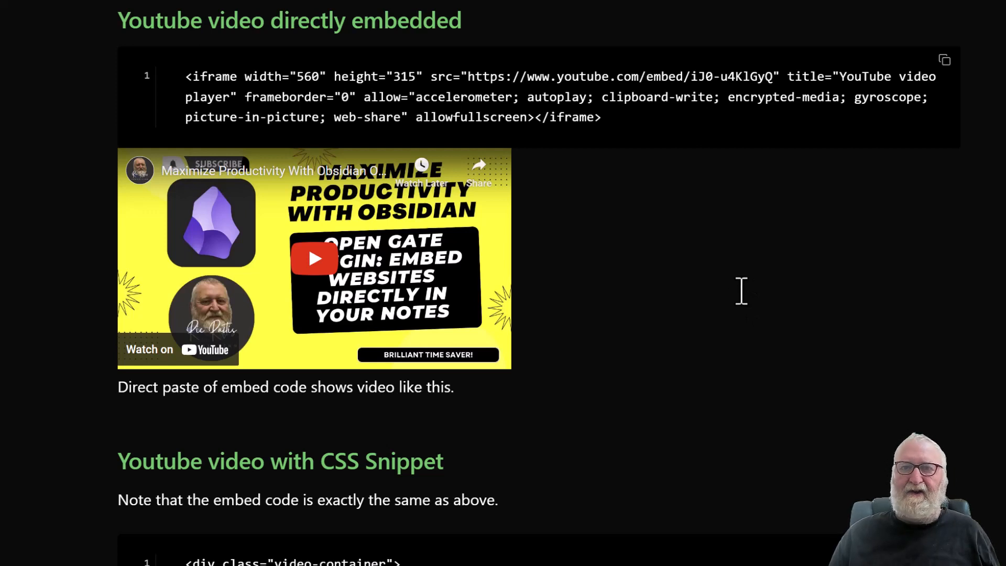
mouse_move(736, 295)
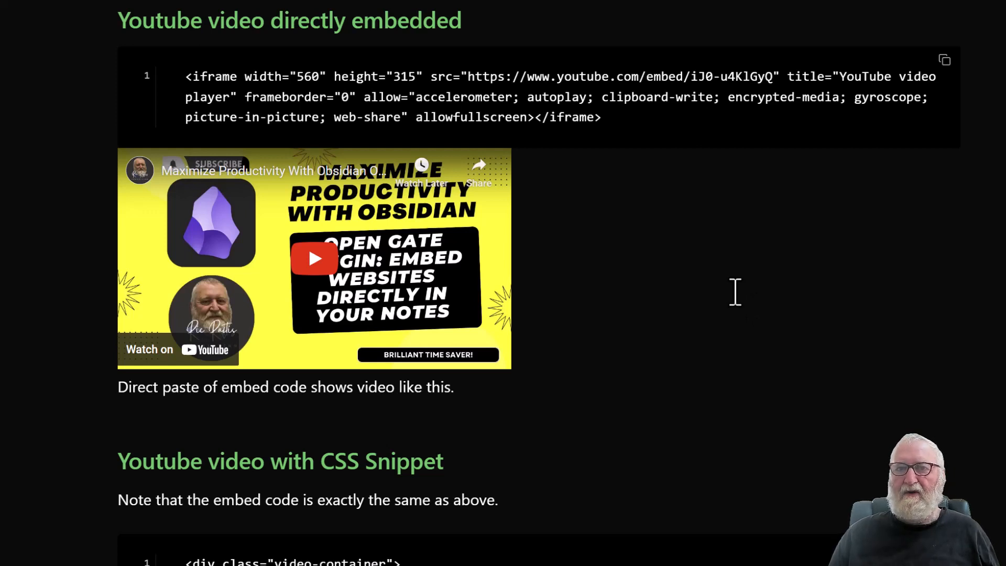
scroll("down", 3)
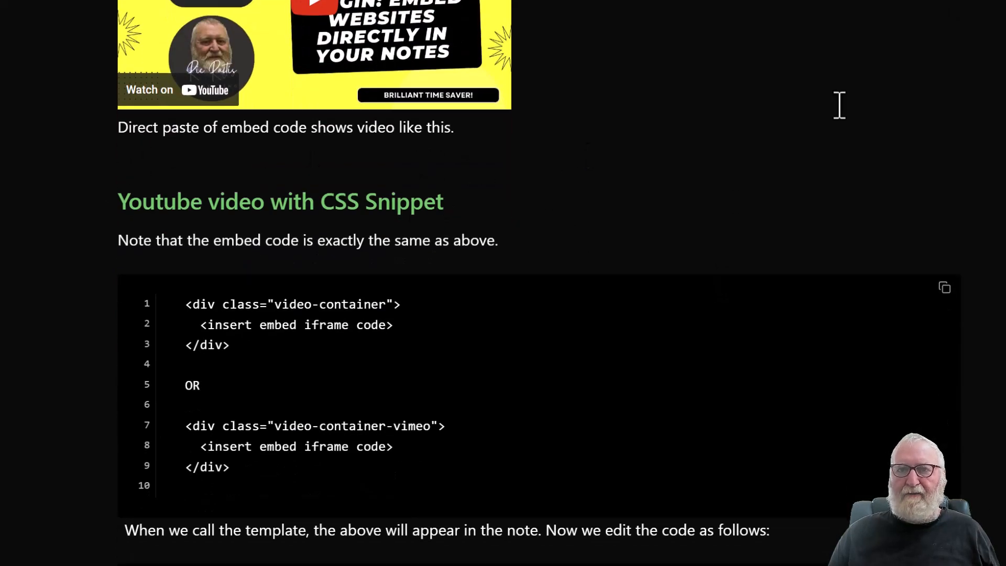
scroll("down", 3)
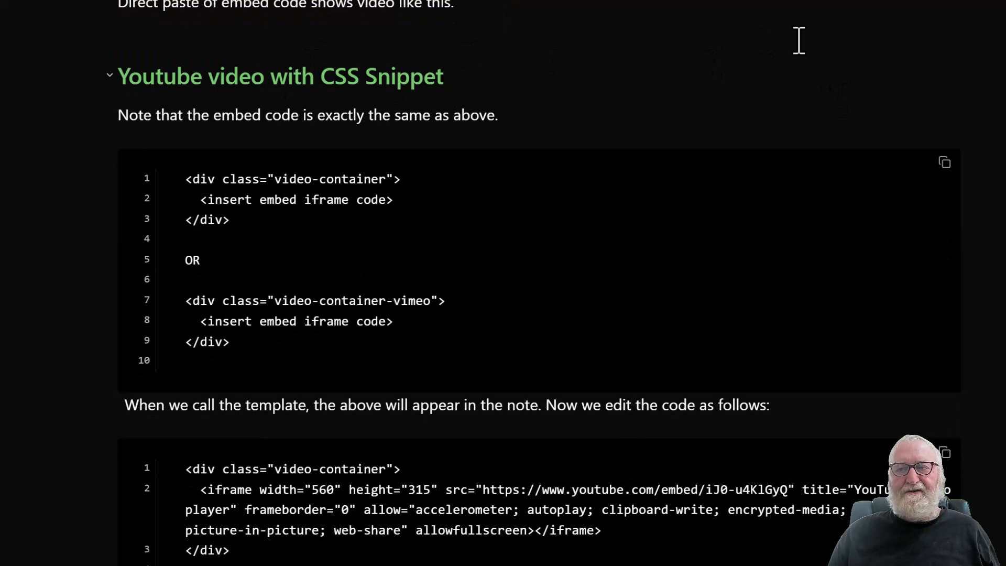
scroll("down", 3)
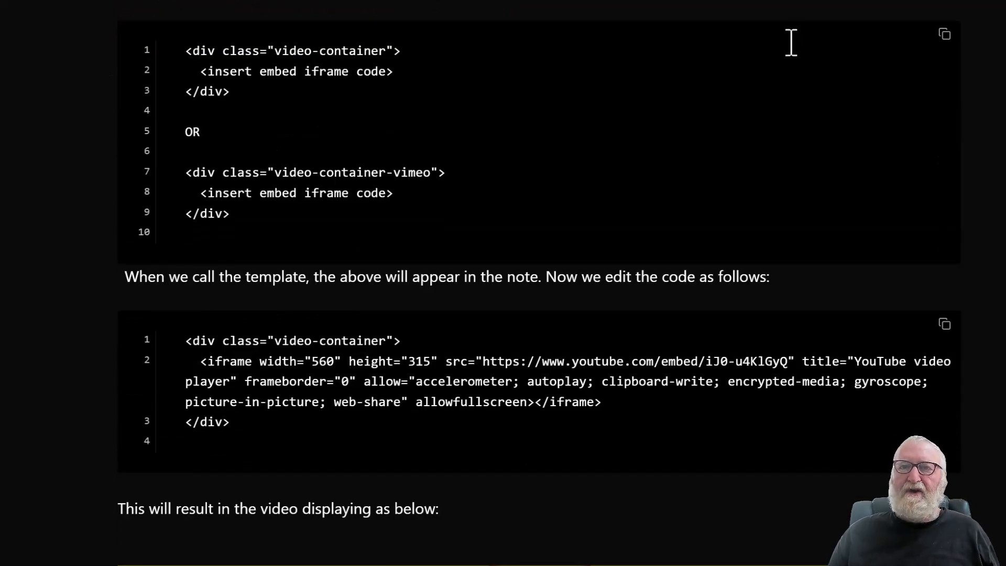
mouse_move(697, 132)
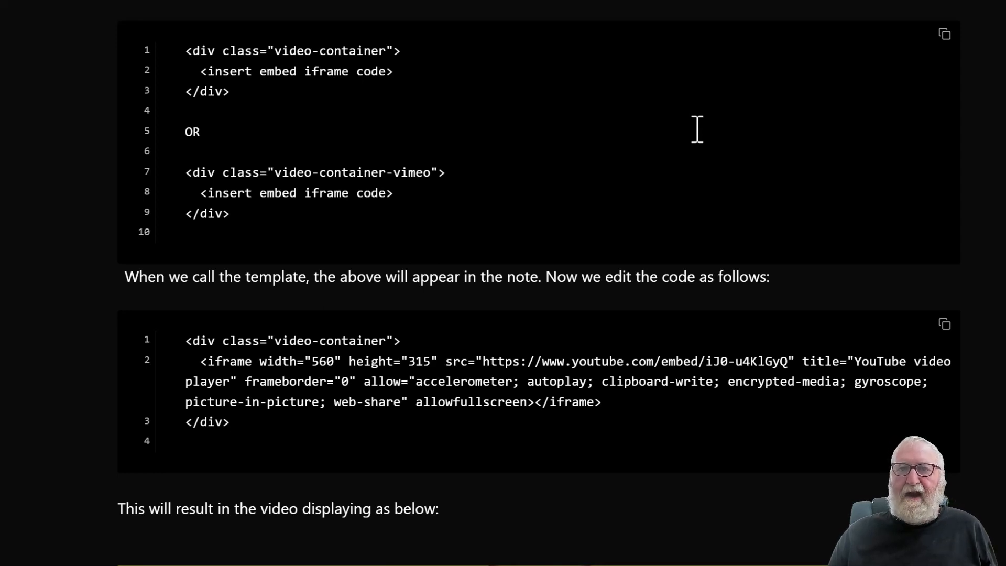
mouse_move(537, 96)
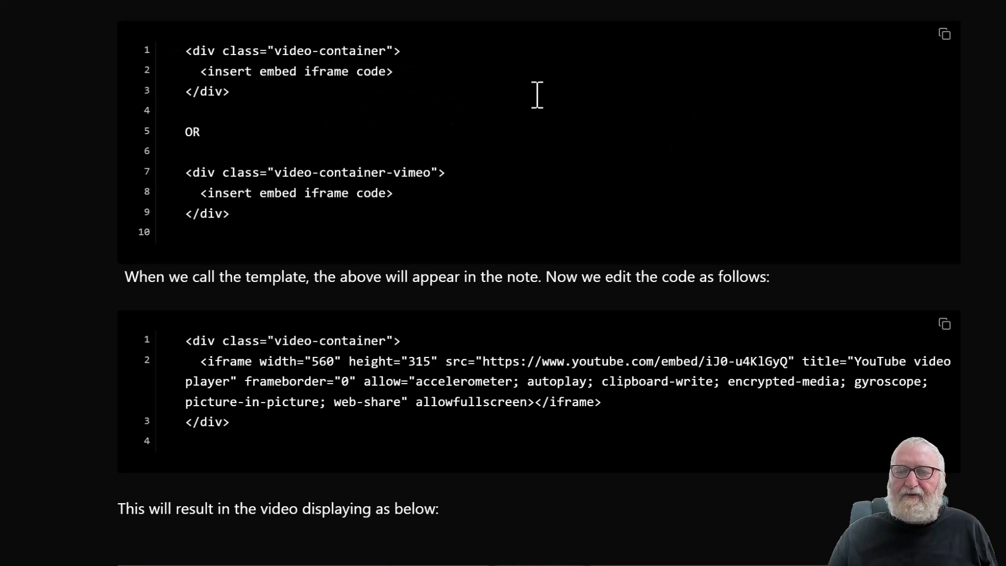
mouse_move(473, 70)
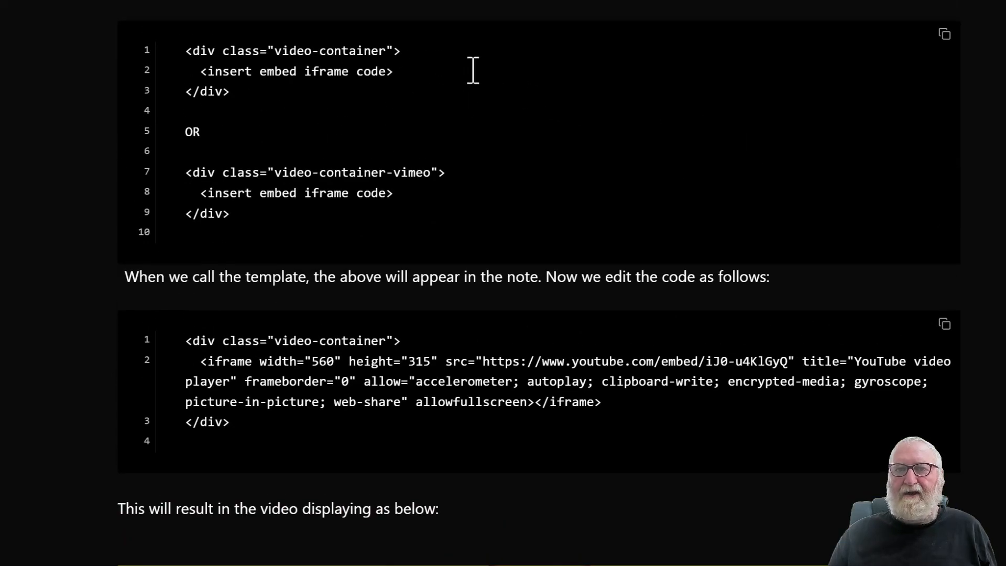
mouse_move(628, 83)
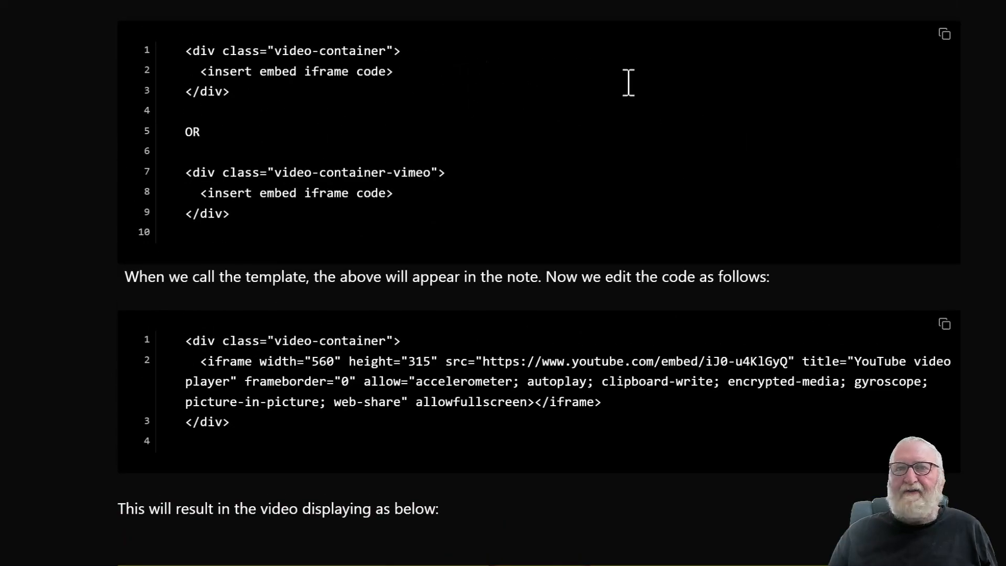
mouse_move(614, 110)
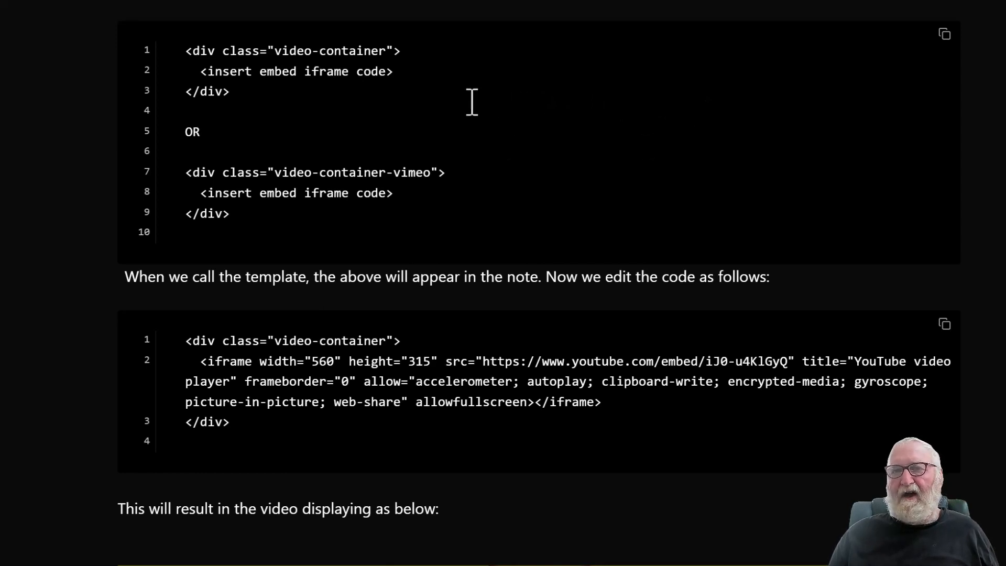
mouse_move(477, 101)
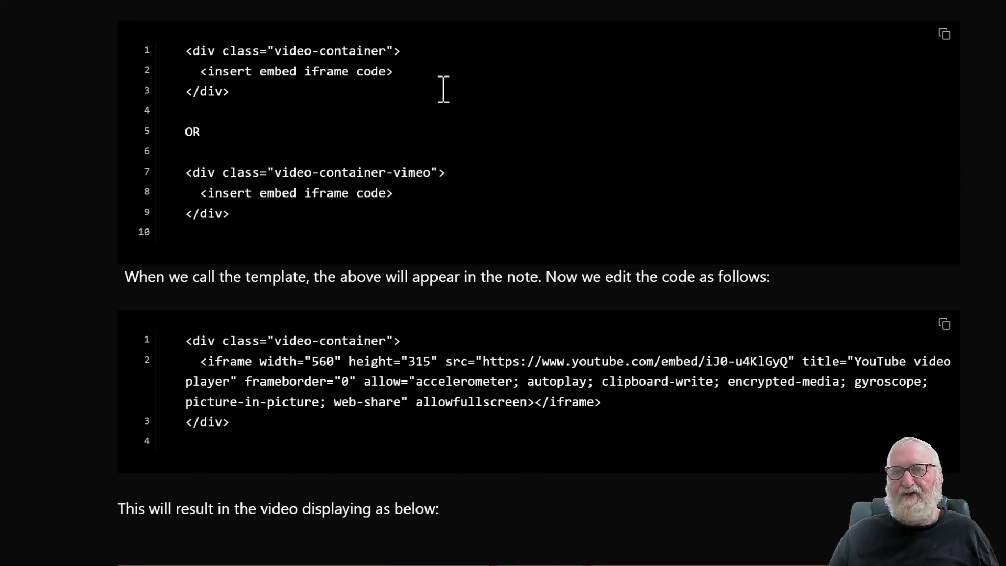
mouse_move(458, 204)
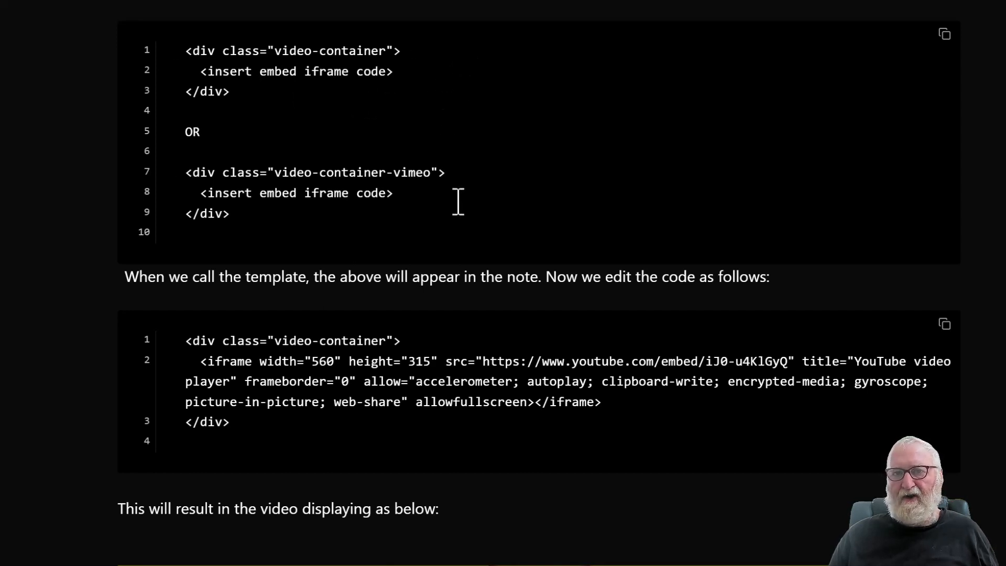
scroll("down", 3)
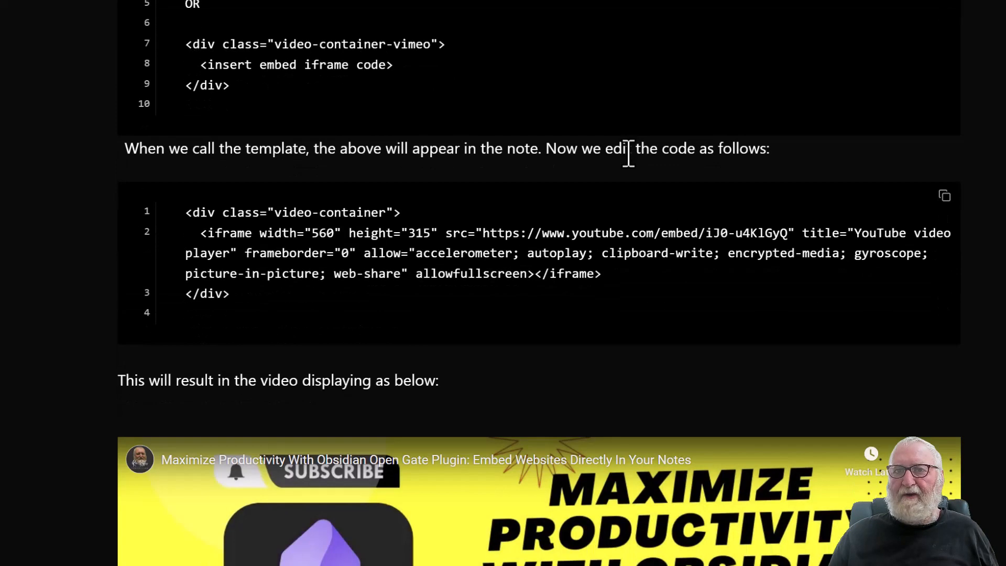
mouse_move(328, 162)
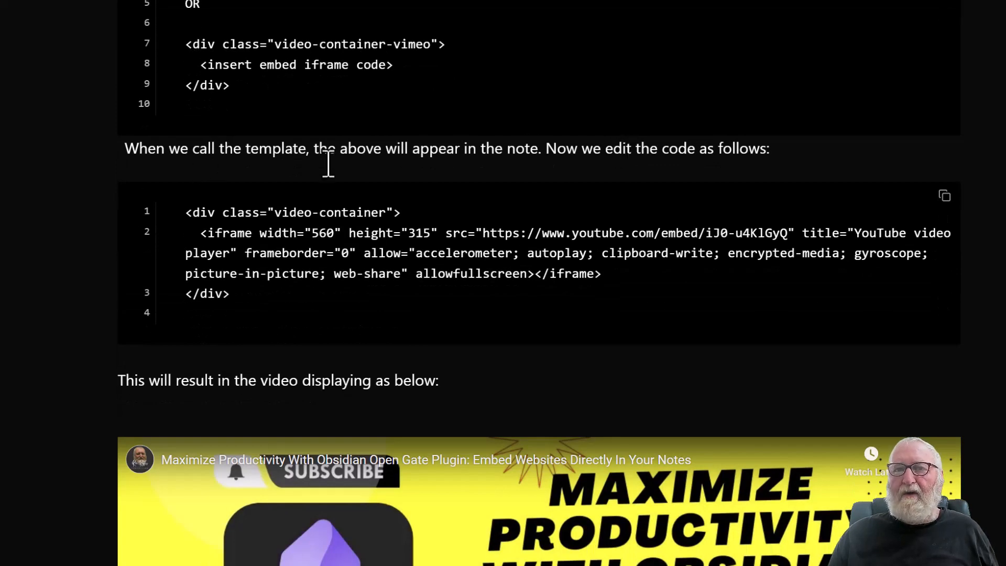
mouse_move(262, 170)
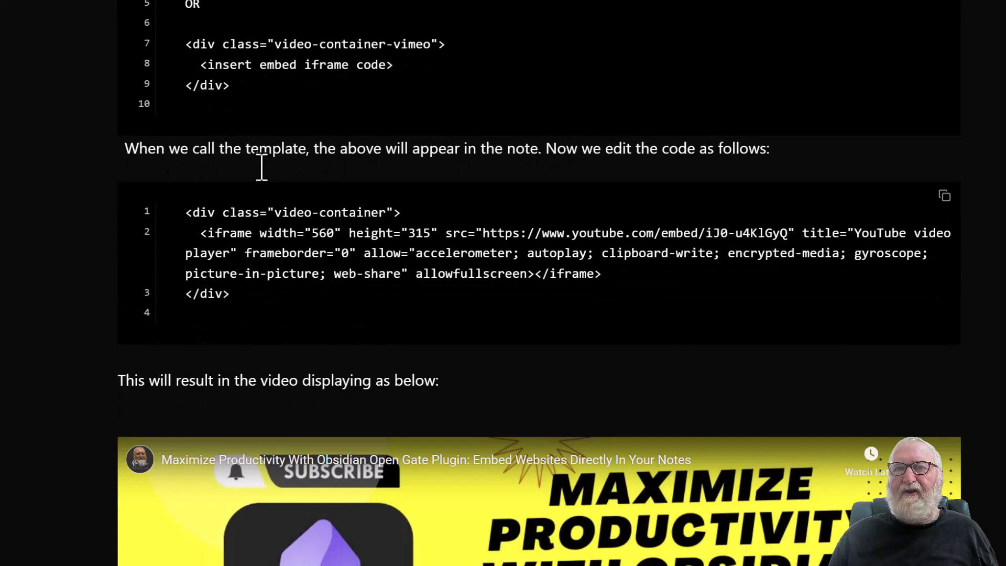
mouse_move(414, 178)
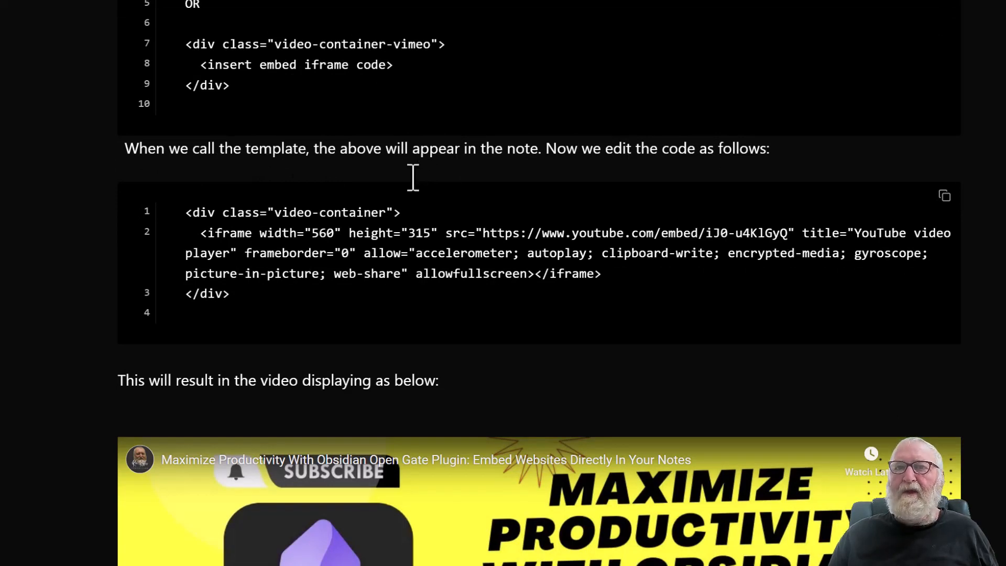
mouse_move(459, 99)
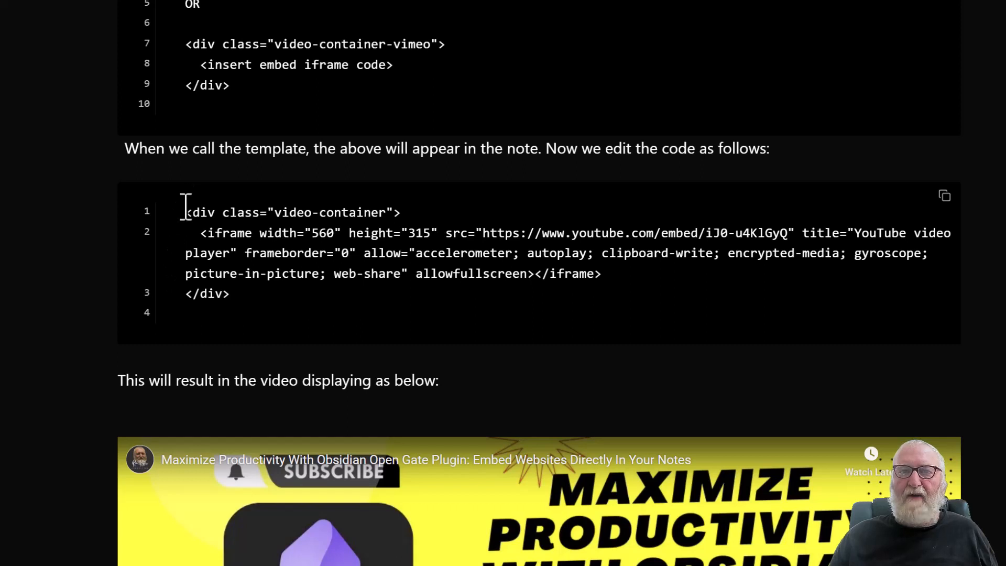
mouse_move(245, 233)
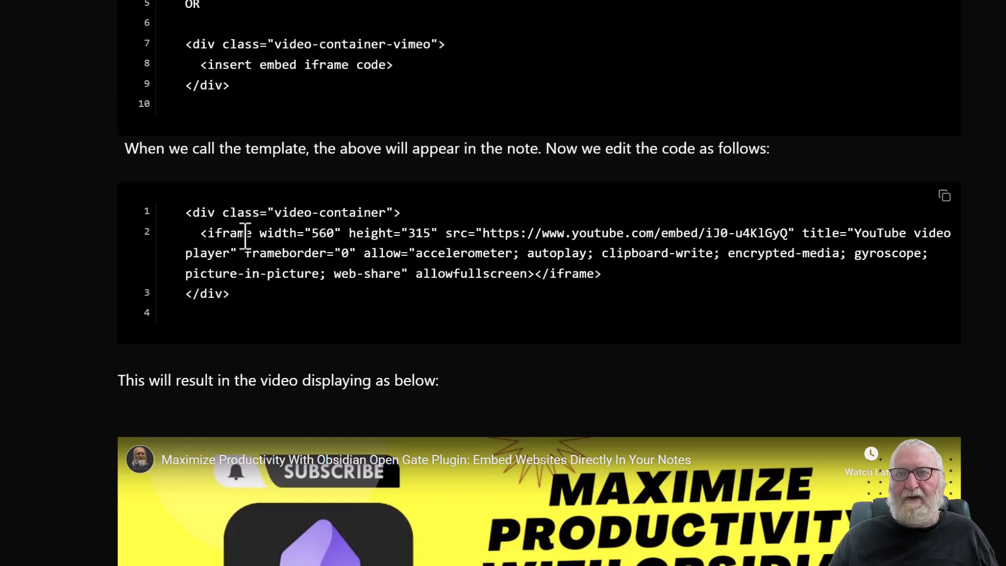
mouse_move(526, 263)
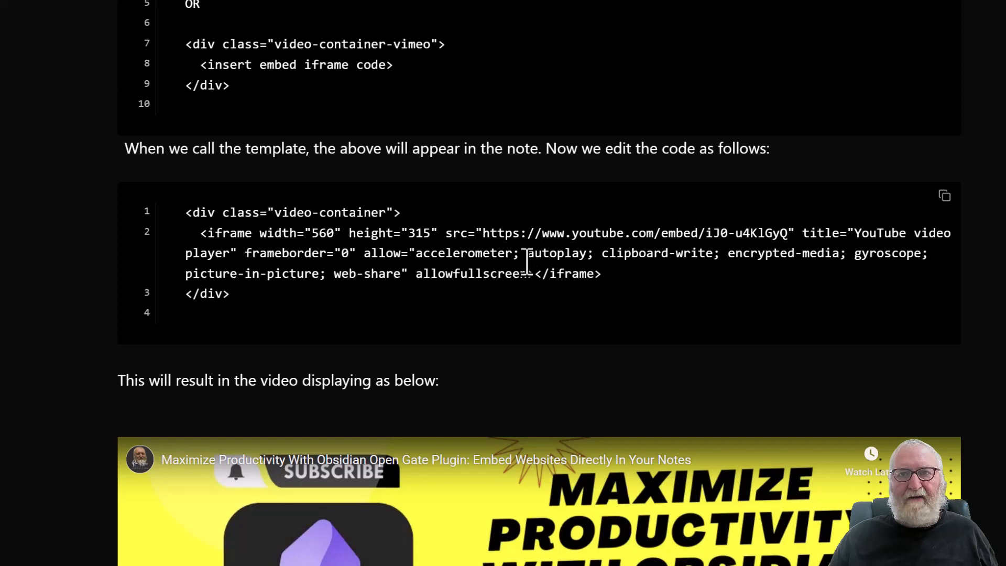
scroll("down", 3)
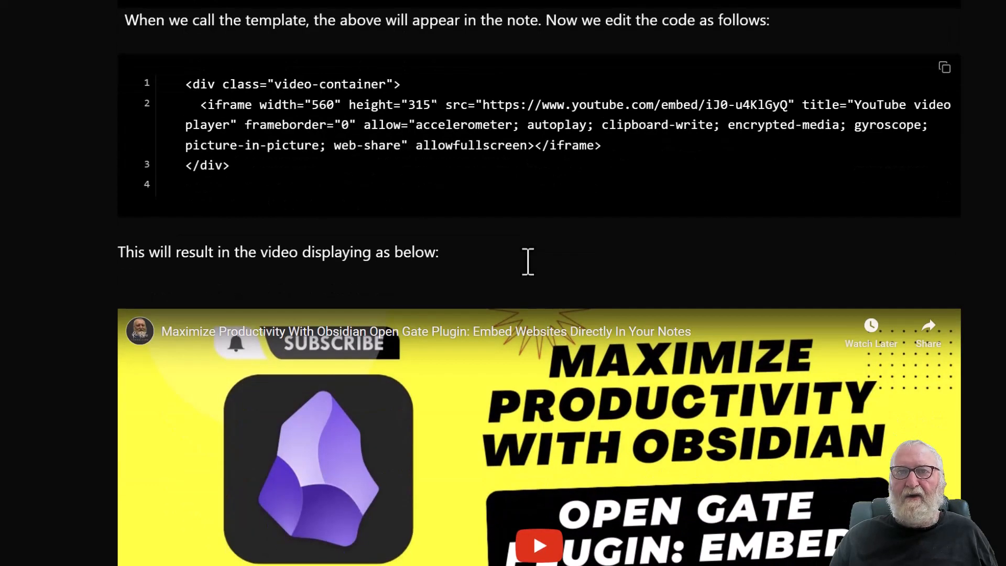
scroll("down", 3)
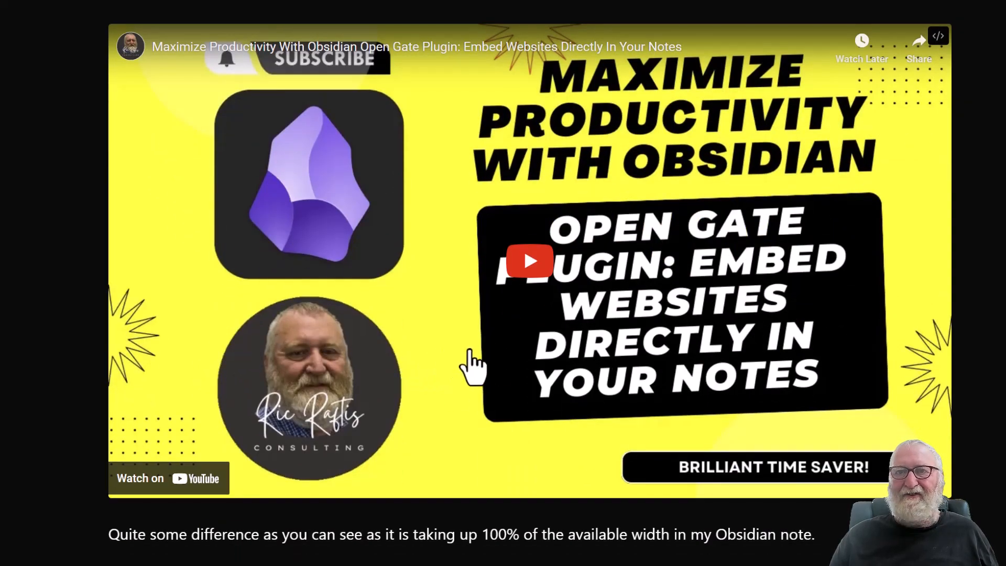
mouse_move(570, 378)
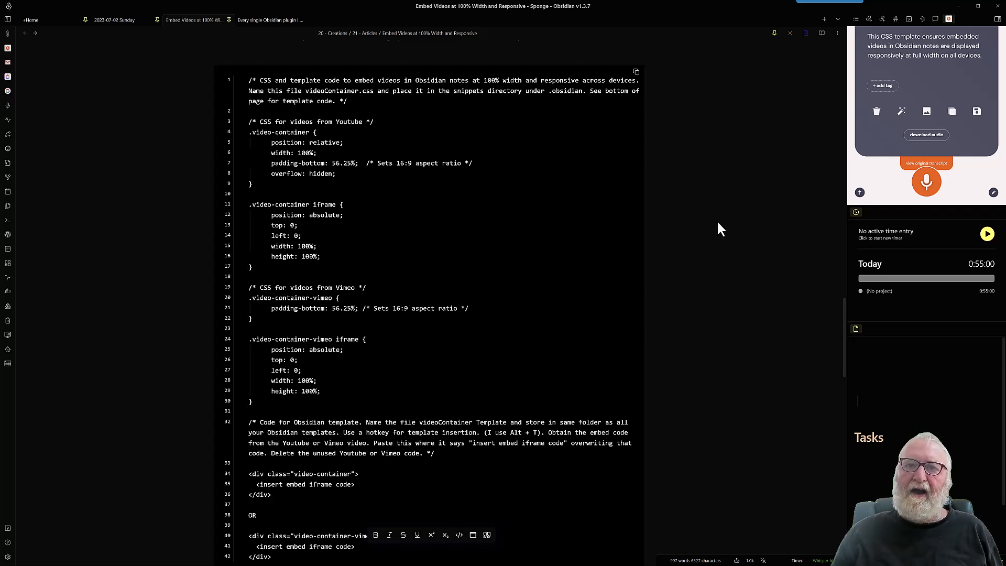
mouse_move(700, 248)
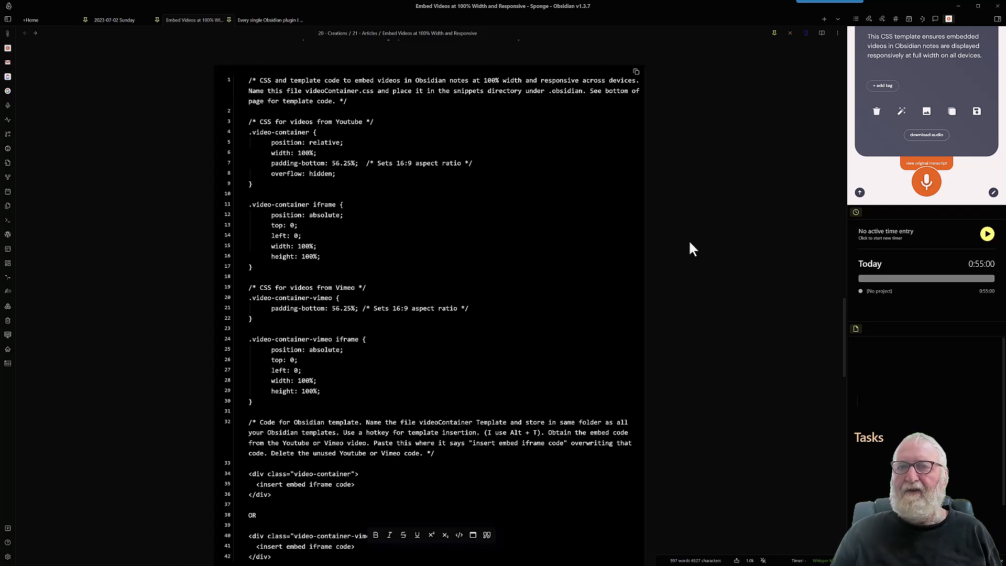
mouse_move(677, 221)
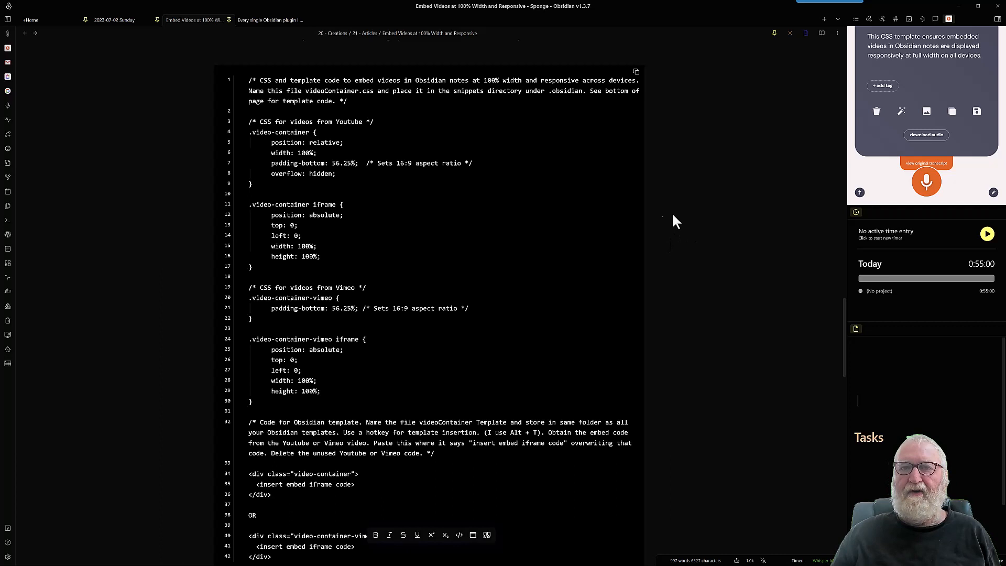
mouse_move(549, 248)
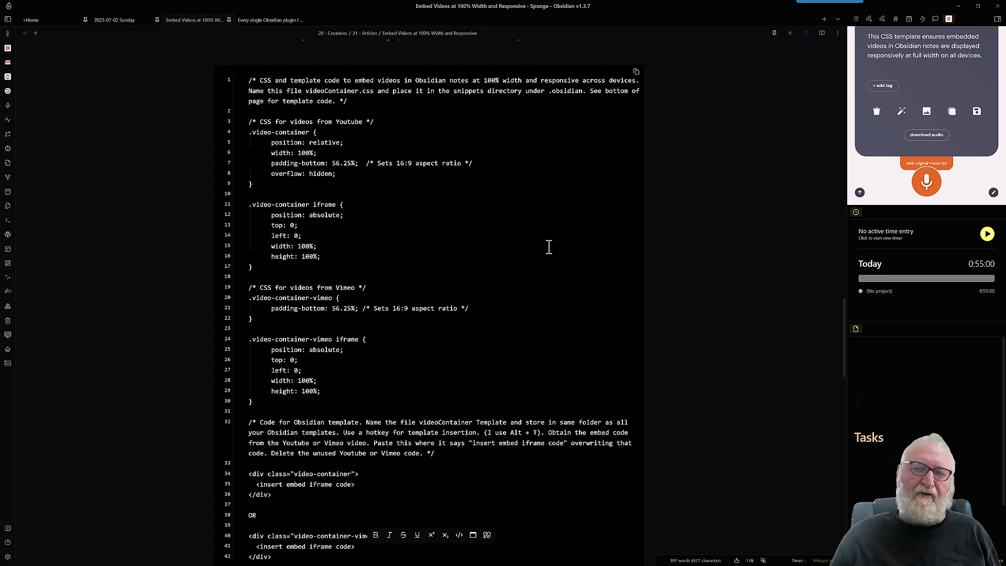
mouse_move(551, 250)
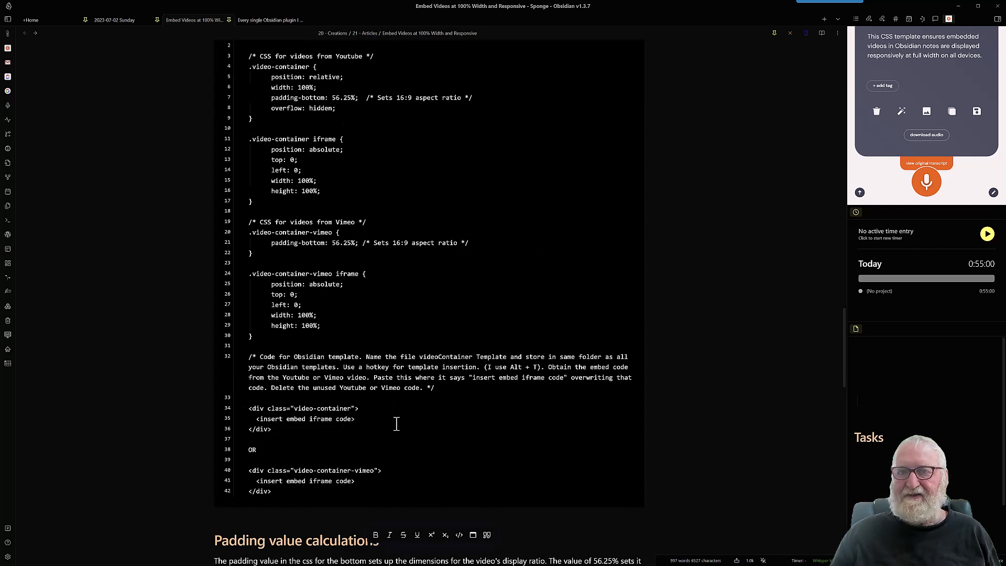
mouse_move(403, 458)
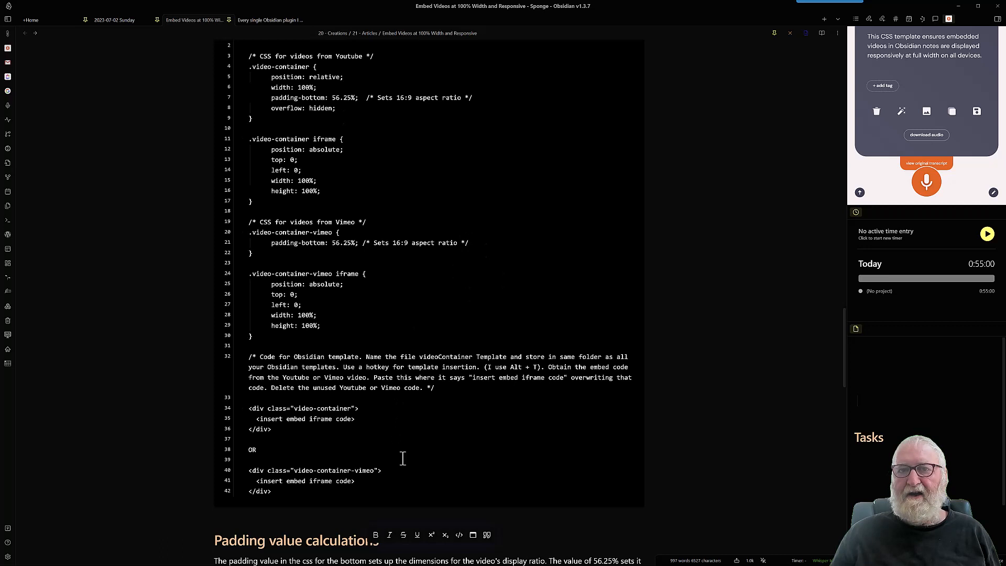